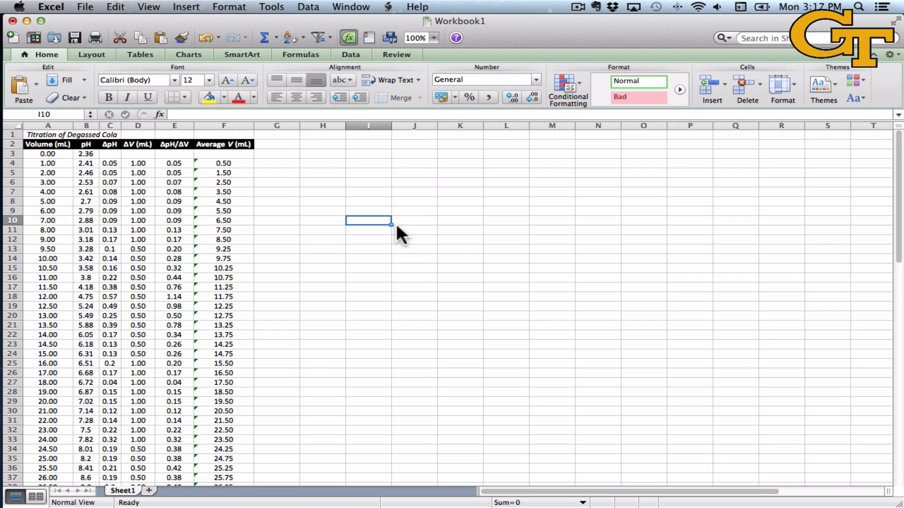
Step: Insert a marker-only scatter chart of pH against titrant volume from the Volume and pH columns
click(48, 144)
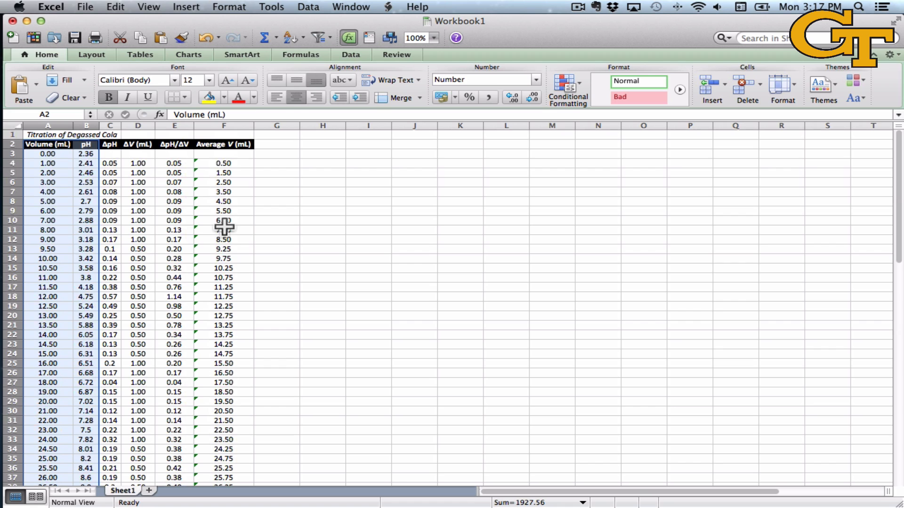
click(189, 54)
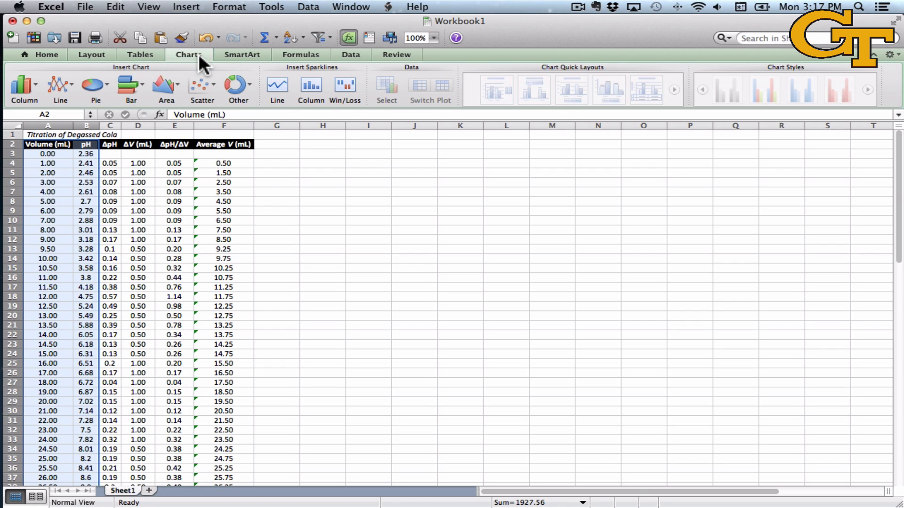
click(202, 87)
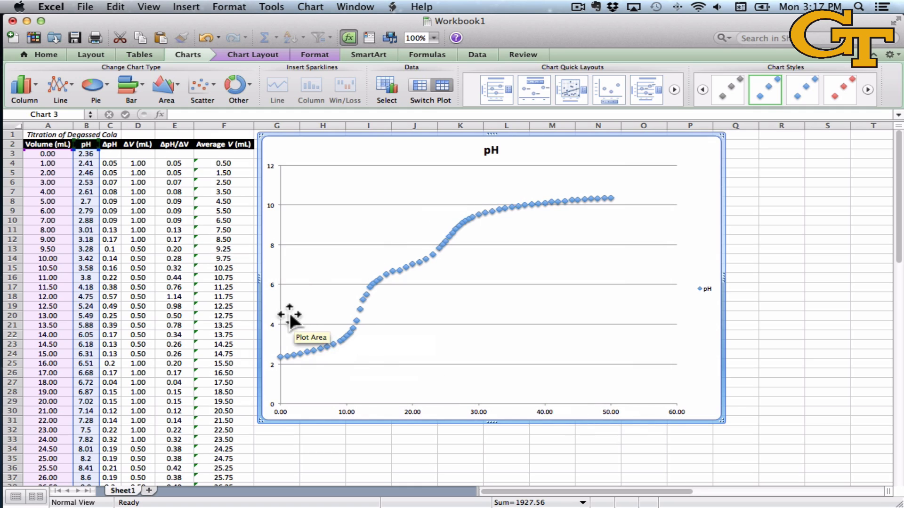
mouse_move(206, 317)
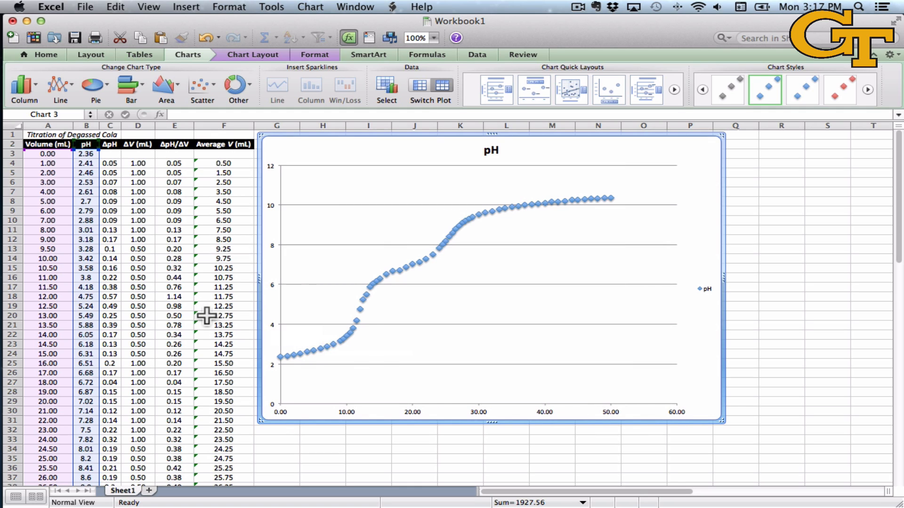
mouse_move(190, 193)
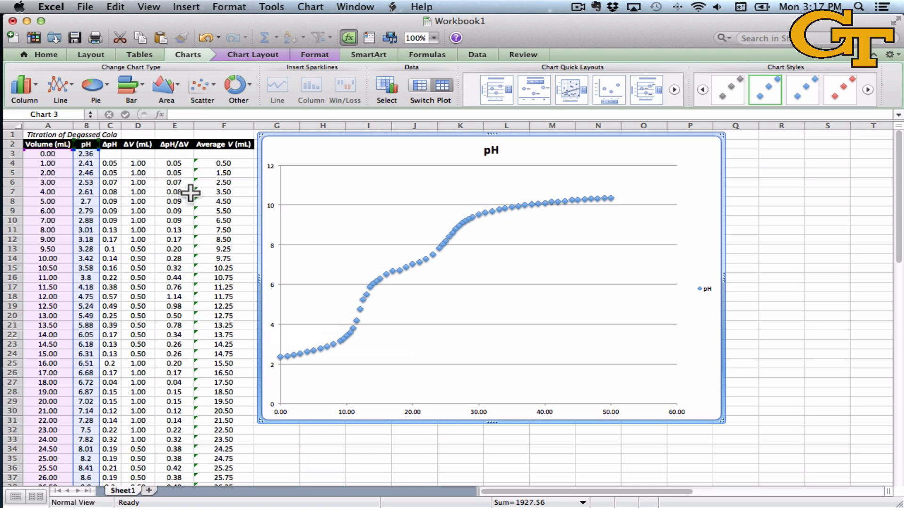
mouse_move(196, 172)
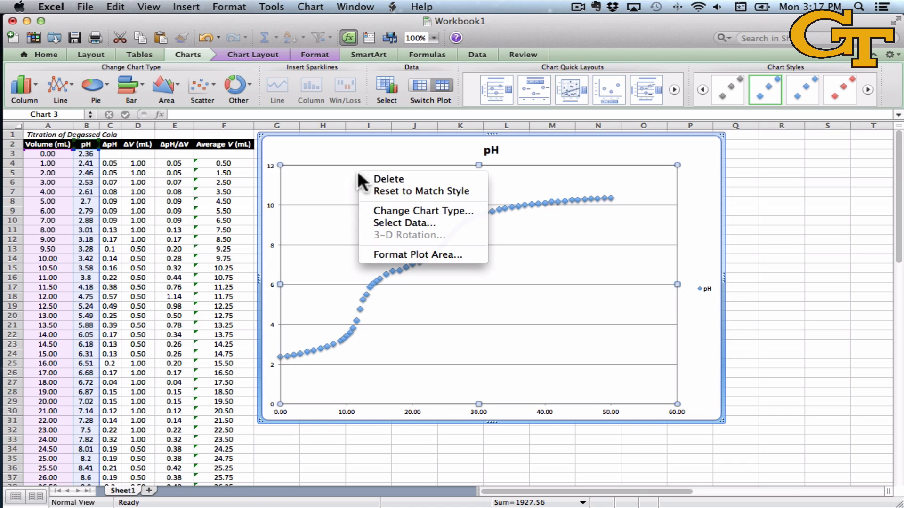
Step: Add a new chart series with X values F4:F64 (average volume) and Y values E4:E64 (ΔpH/ΔV)
click(403, 223)
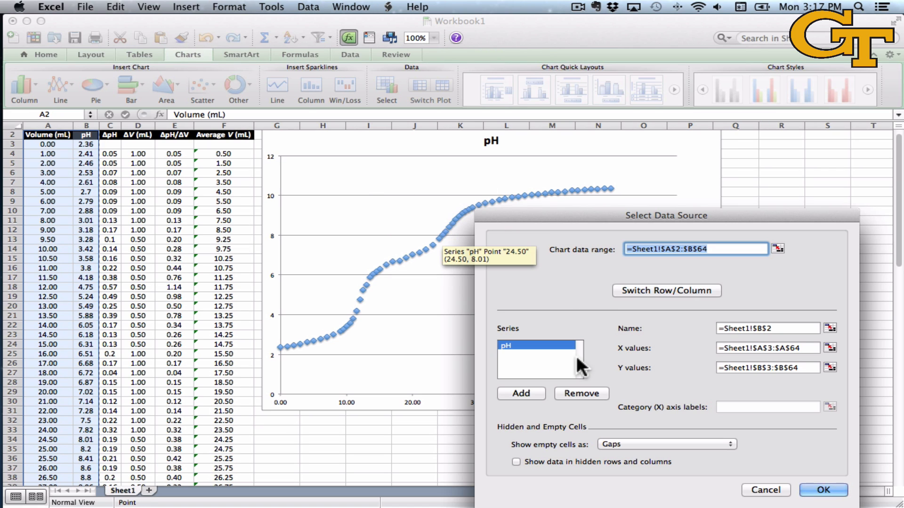
click(519, 394)
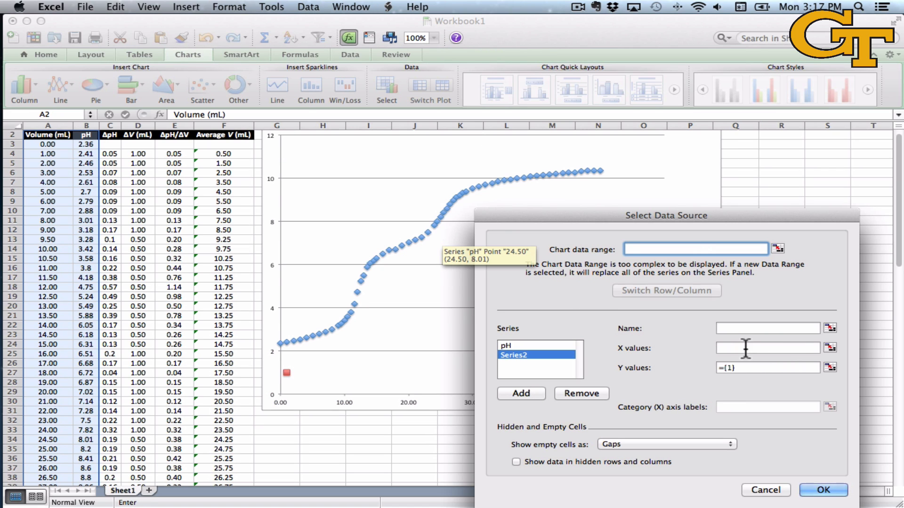
click(768, 347)
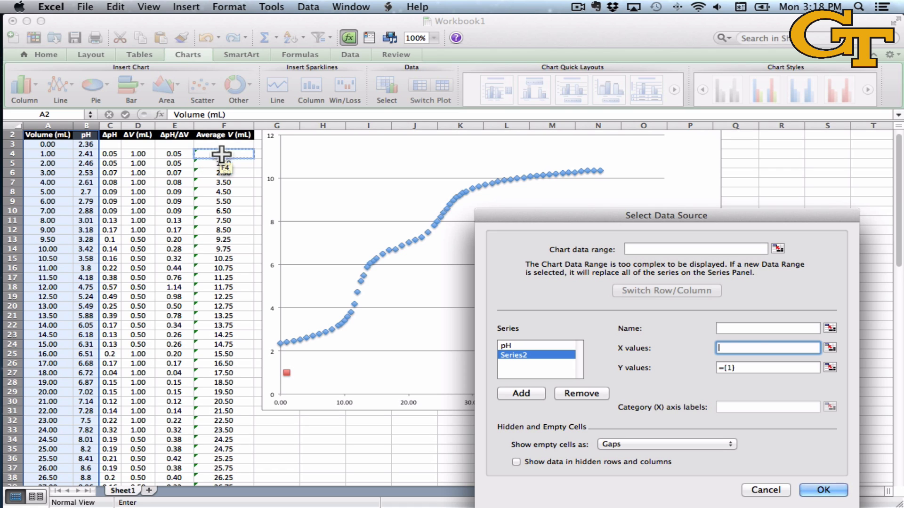
click(224, 153)
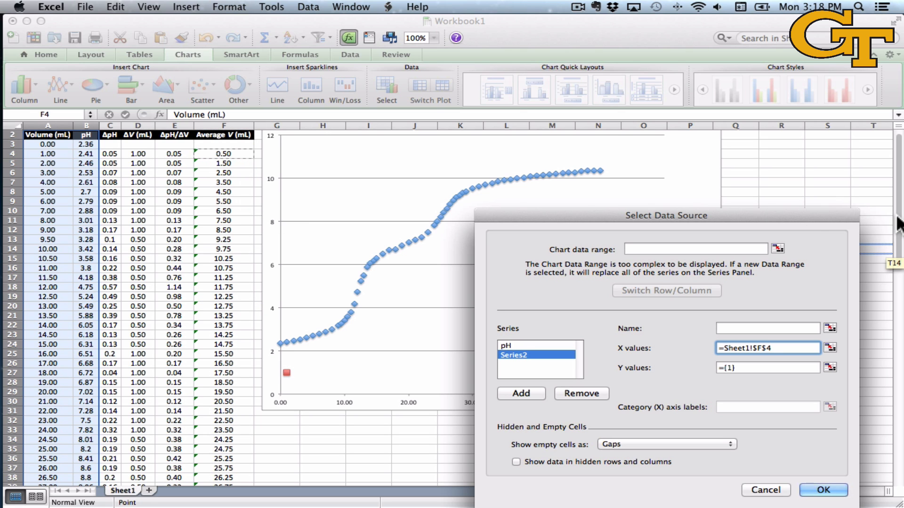
scroll(down, 3)
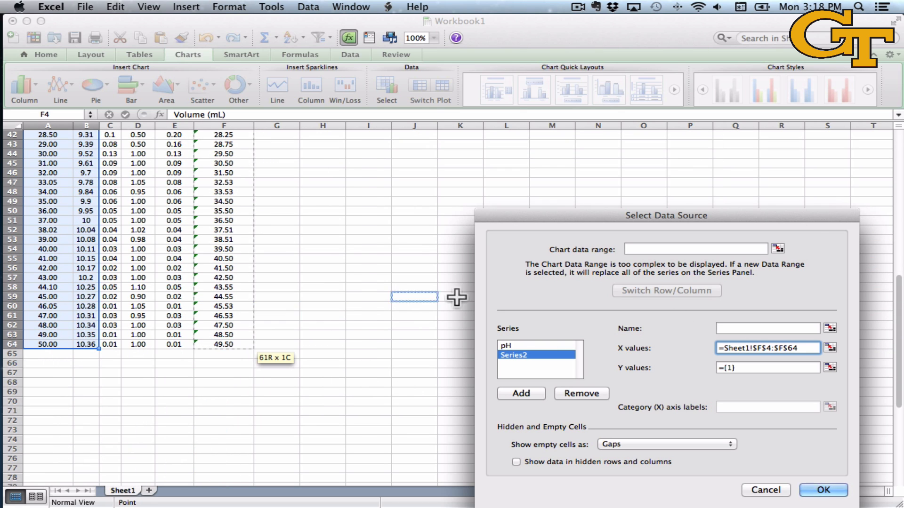
click(766, 368)
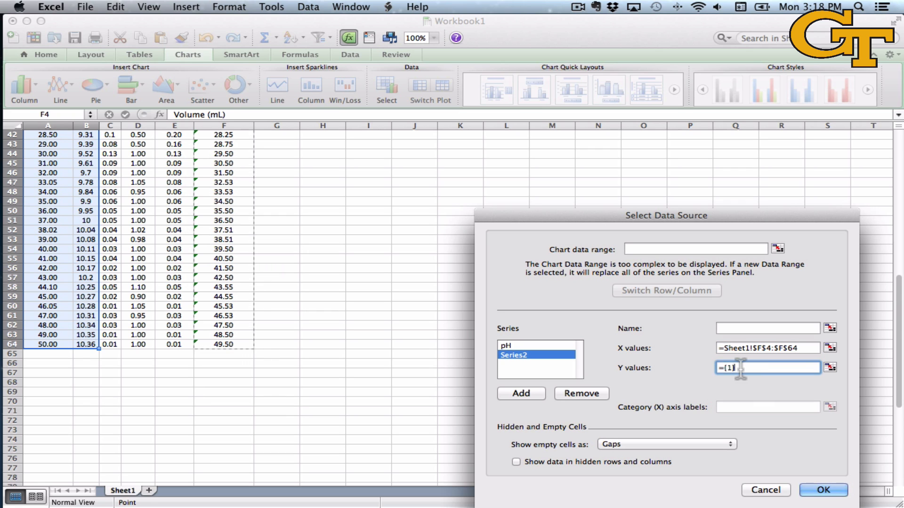
click(175, 344)
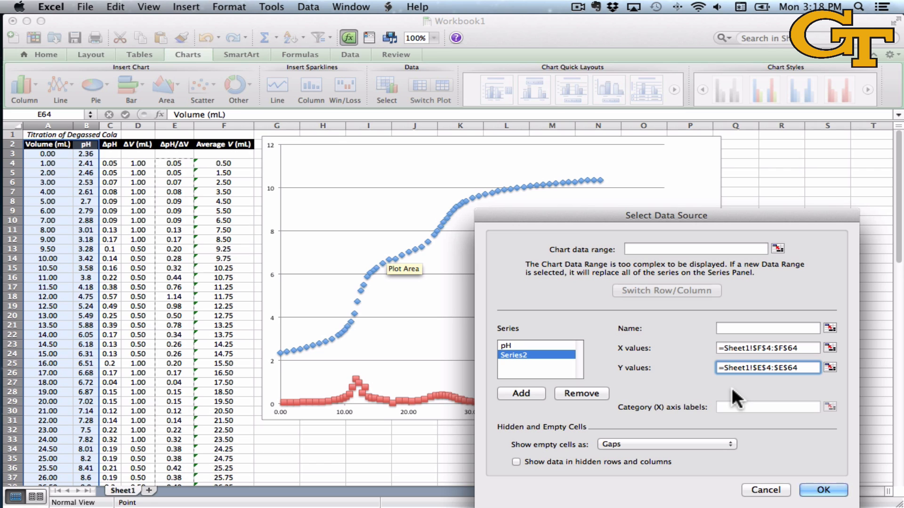
Step: Confirm the new ΔpH/ΔV series and select it in the chart, its peak at 11.75 mL reading 1.14
click(823, 490)
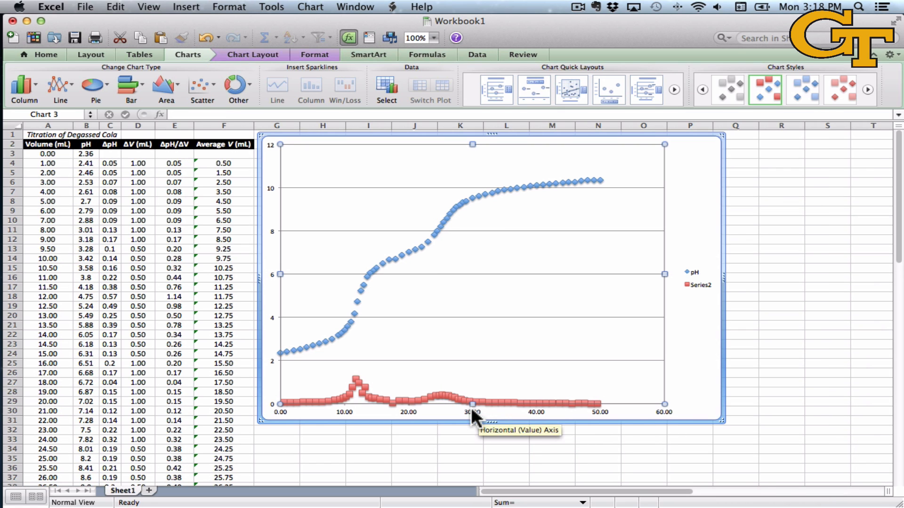
mouse_move(327, 406)
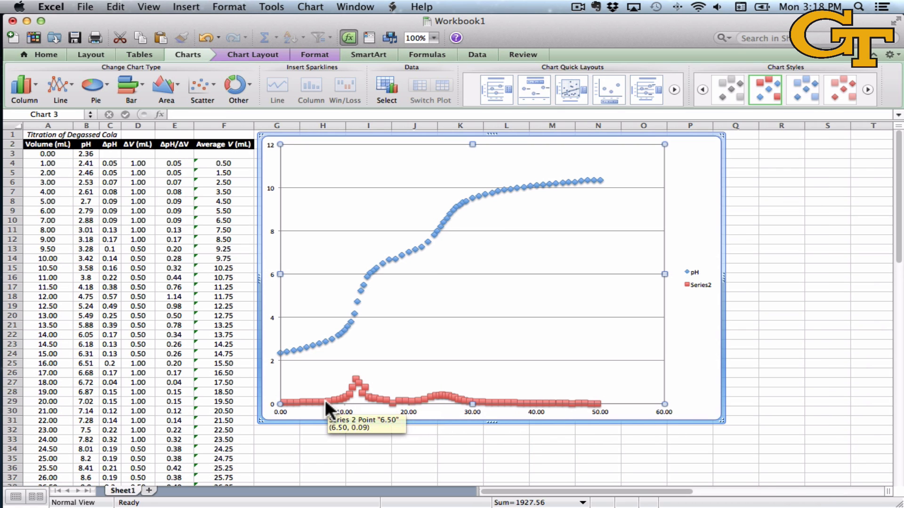
mouse_move(358, 394)
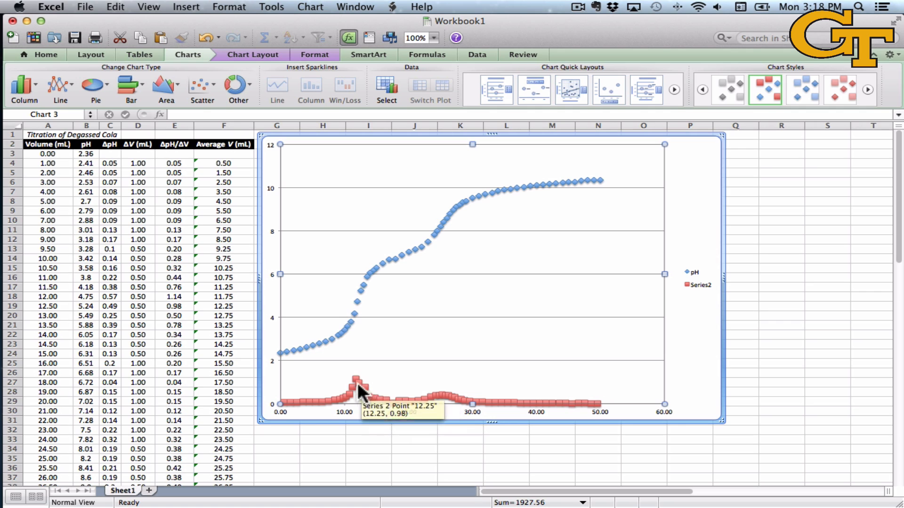
mouse_move(345, 401)
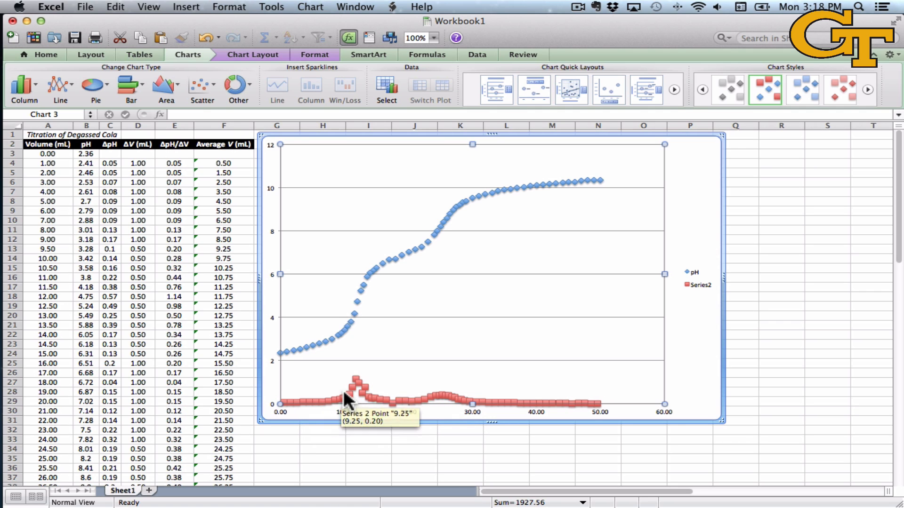
mouse_move(355, 385)
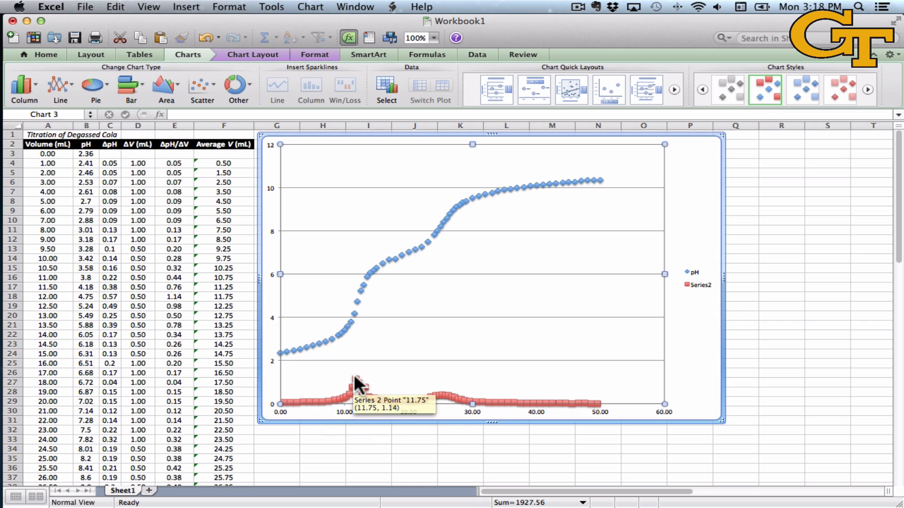
click(345, 398)
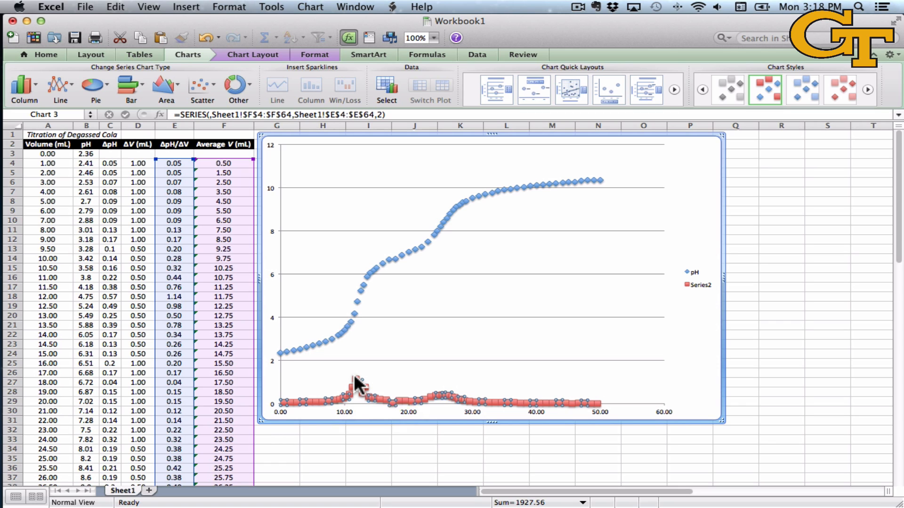
mouse_move(343, 200)
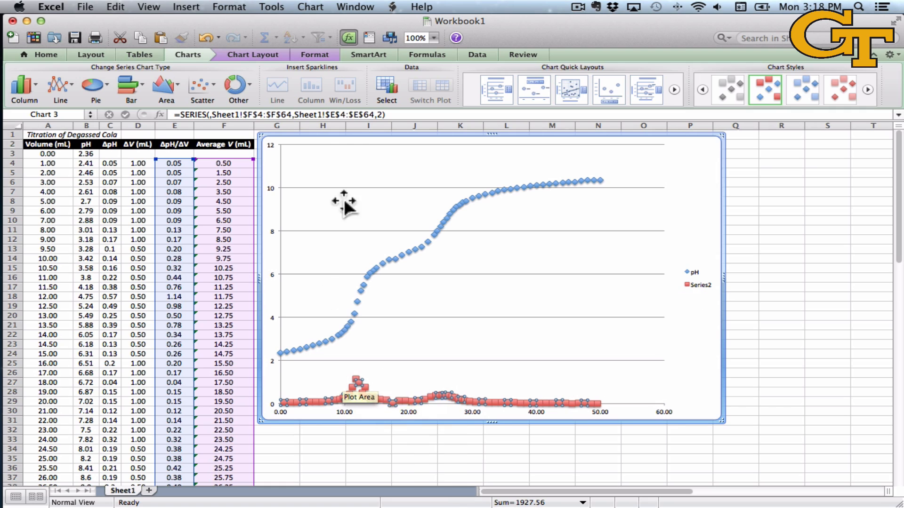
mouse_move(412, 381)
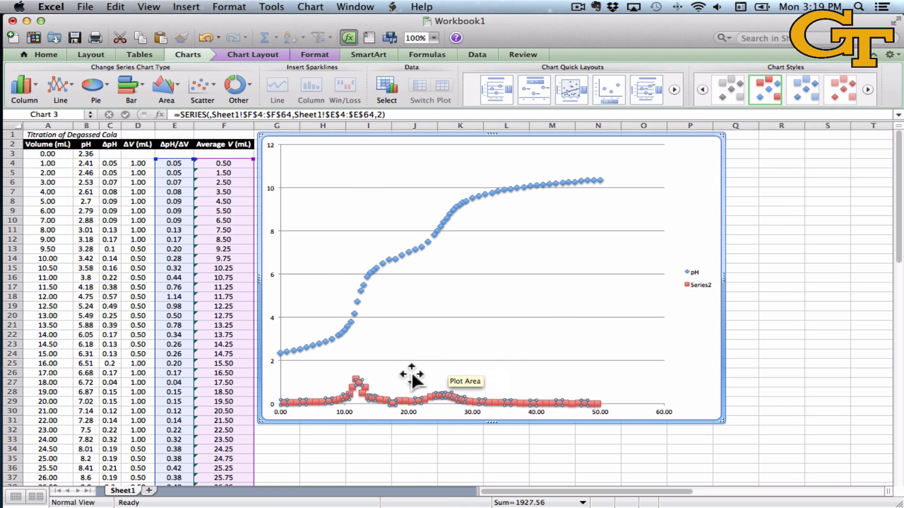
mouse_move(370, 393)
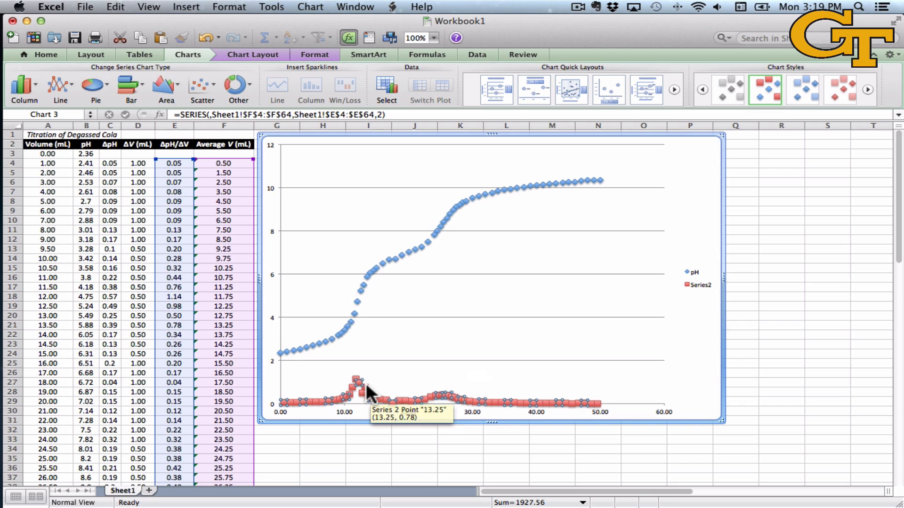
click(369, 469)
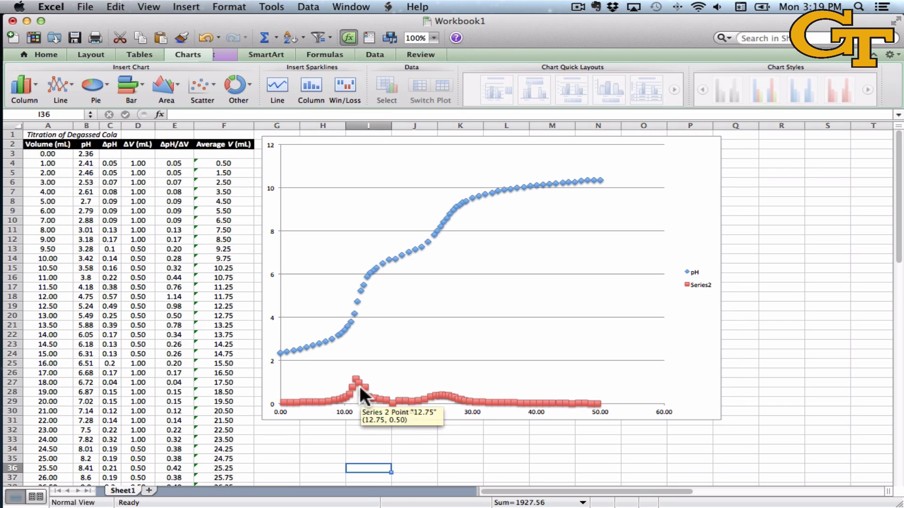
click(353, 379)
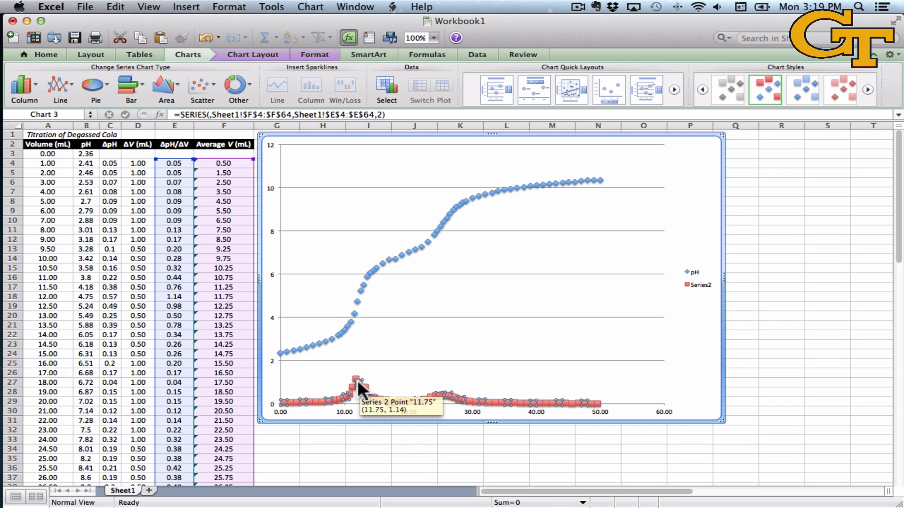
Step: Move Series2 (ΔpH/ΔV) onto the secondary vertical axis via Format Data Series
right_click(358, 382)
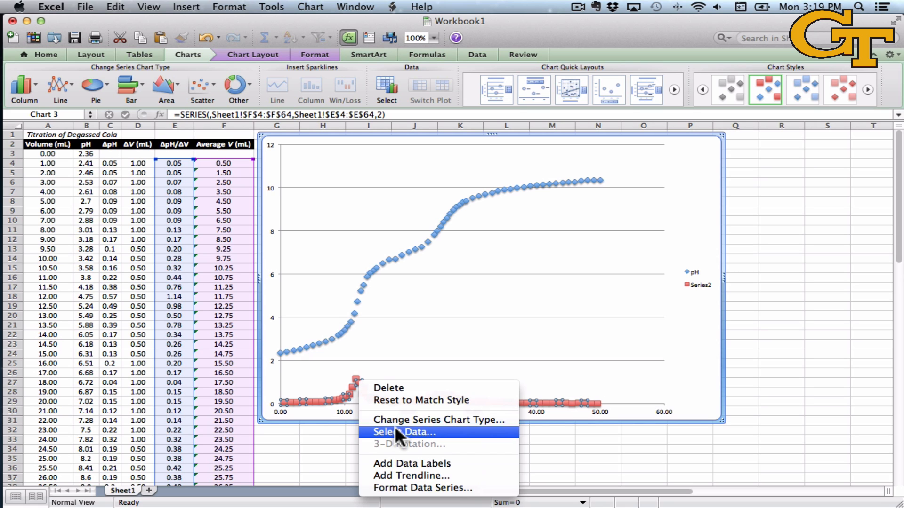
mouse_move(415, 488)
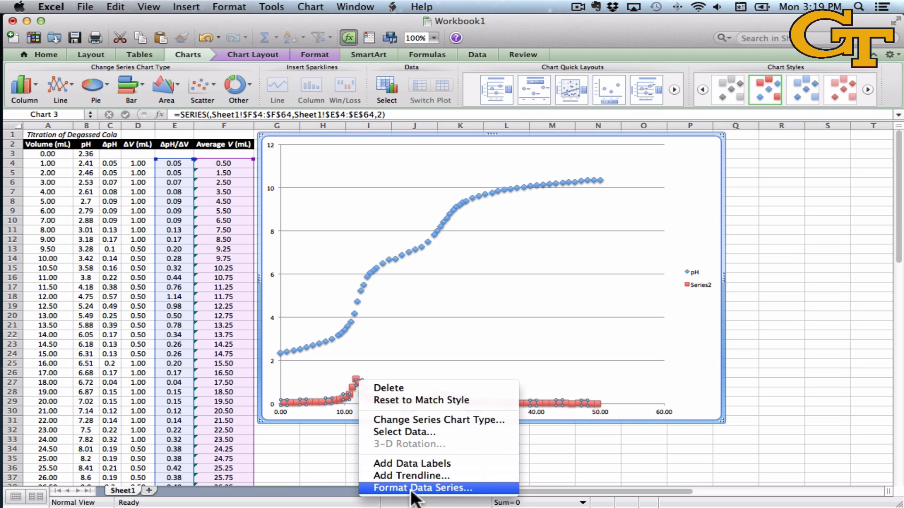
click(423, 488)
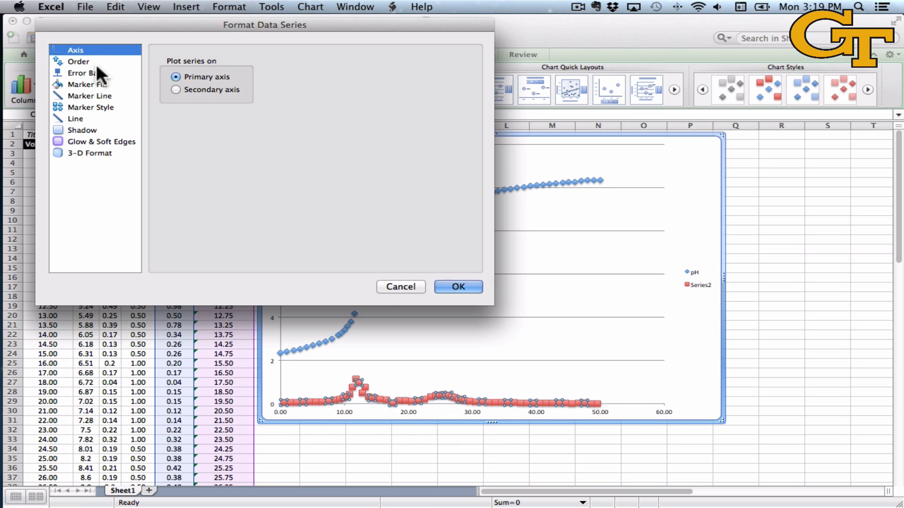
click(176, 90)
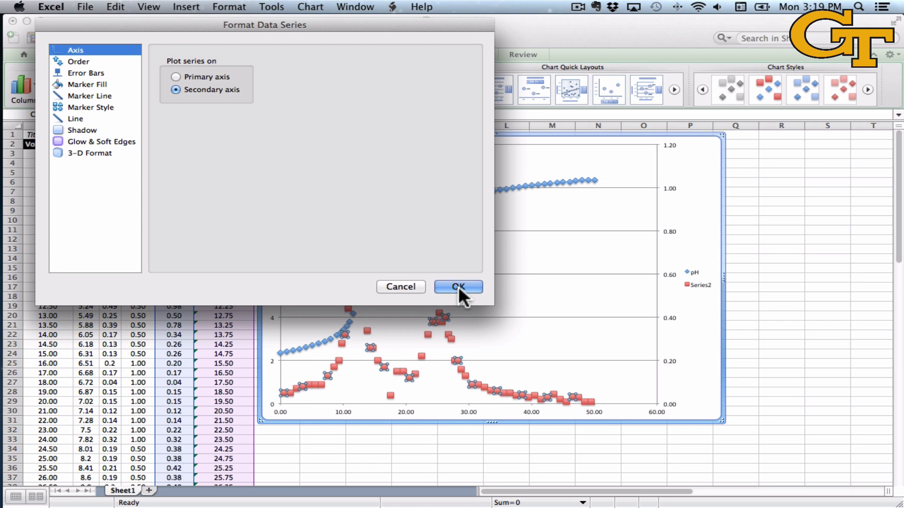
click(458, 286)
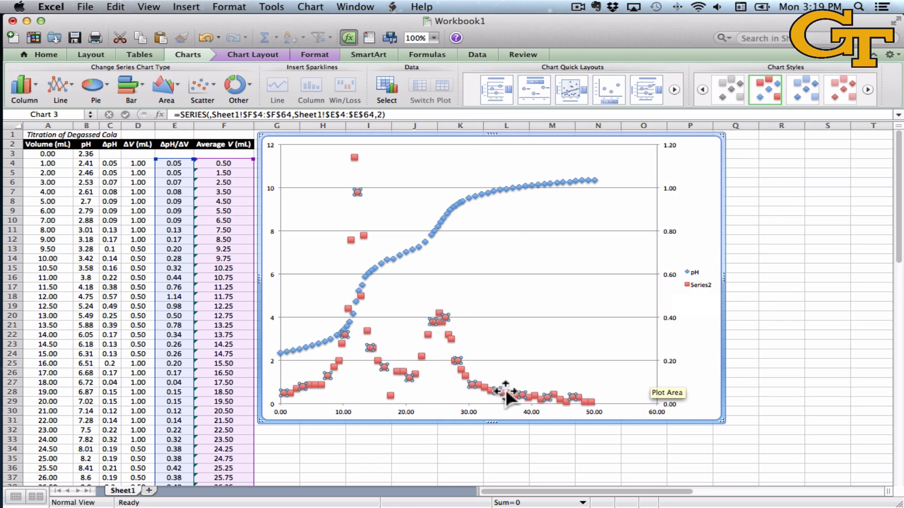
mouse_move(355, 193)
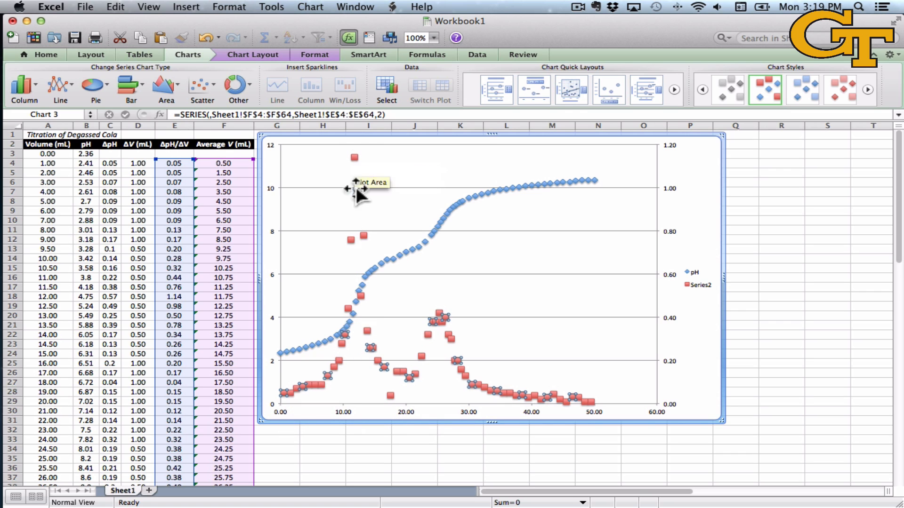
mouse_move(562, 394)
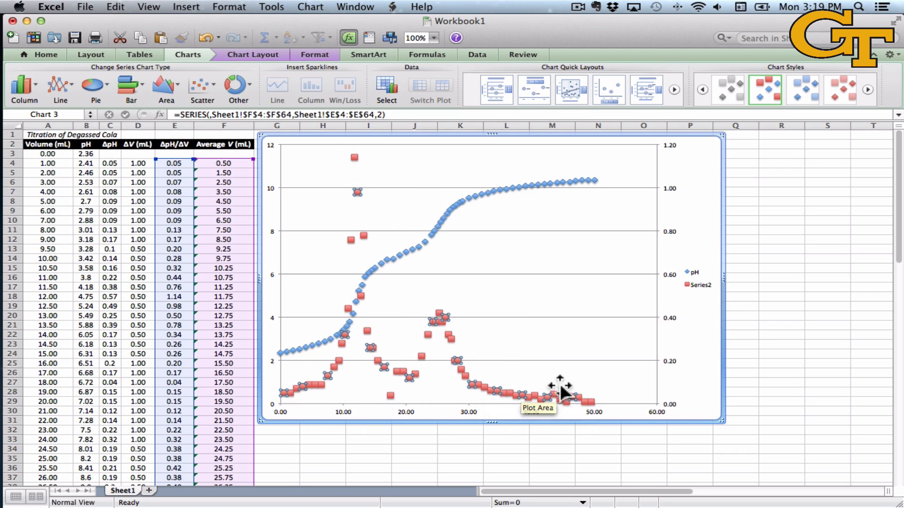
mouse_move(361, 395)
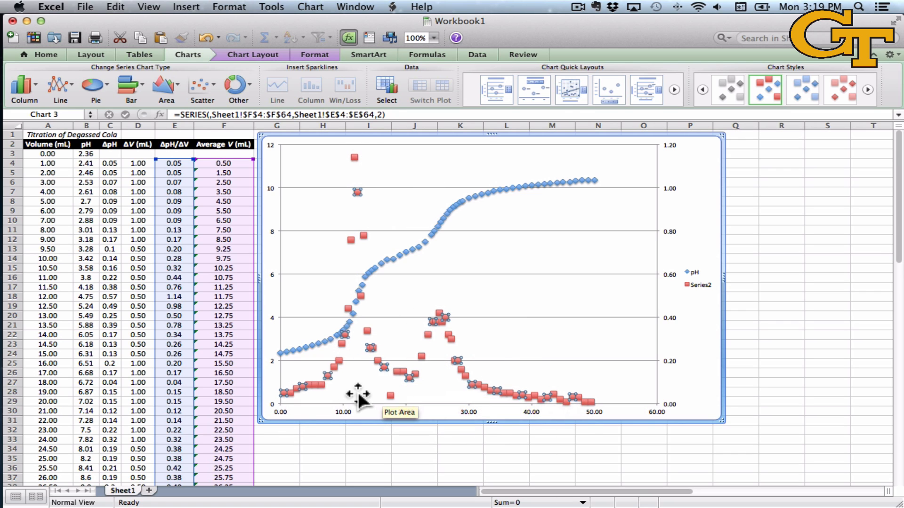
mouse_move(631, 356)
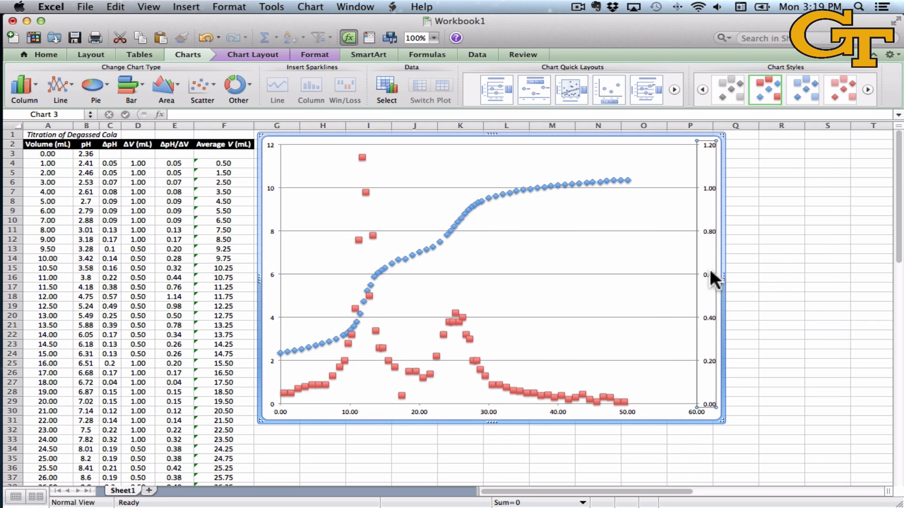
Step: Review the Chart Layout Axes dropdown and close it without changes
click(252, 54)
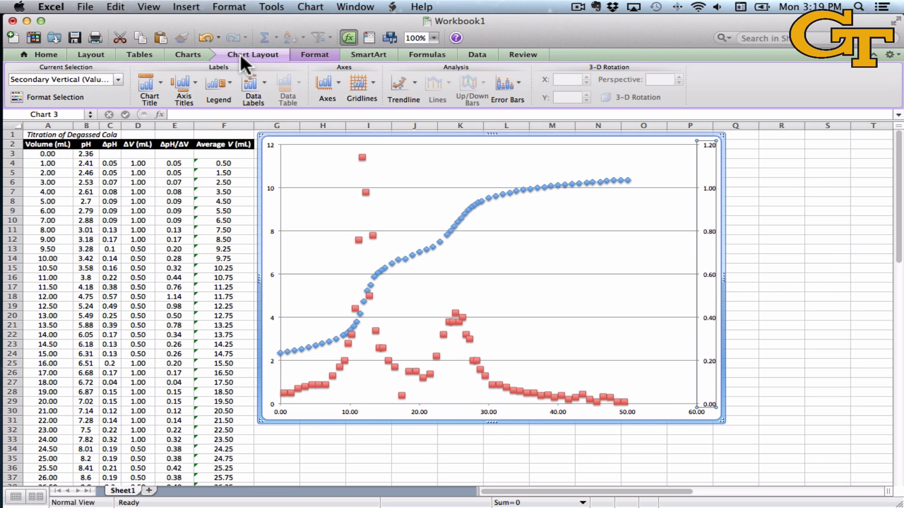
click(326, 85)
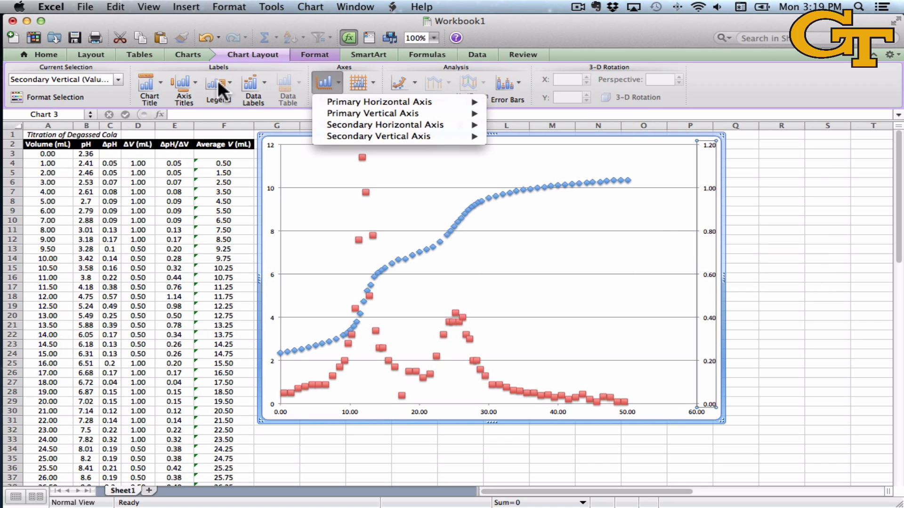
click(183, 86)
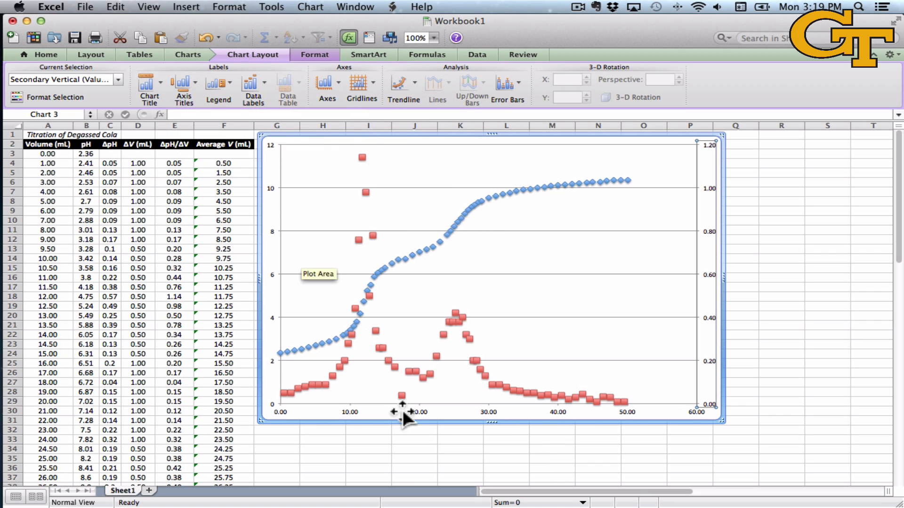
mouse_move(228, 145)
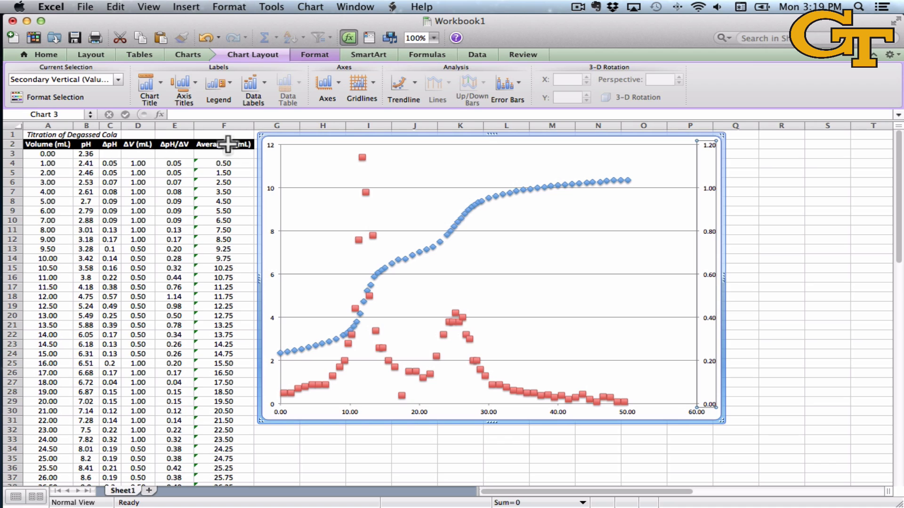
click(223, 144)
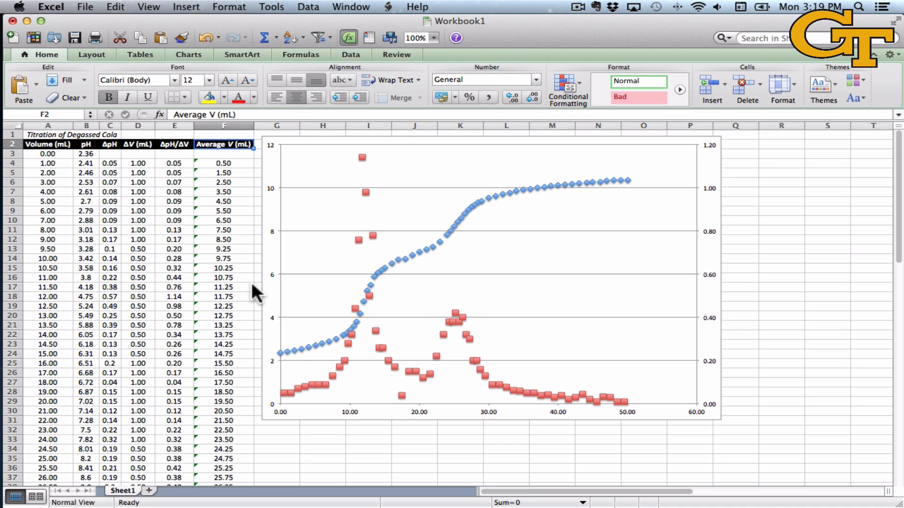
click(47, 153)
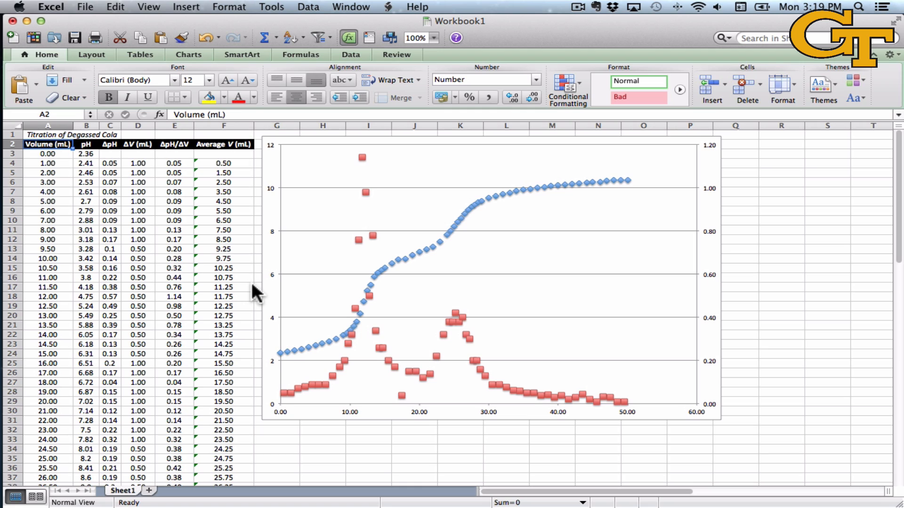
click(222, 144)
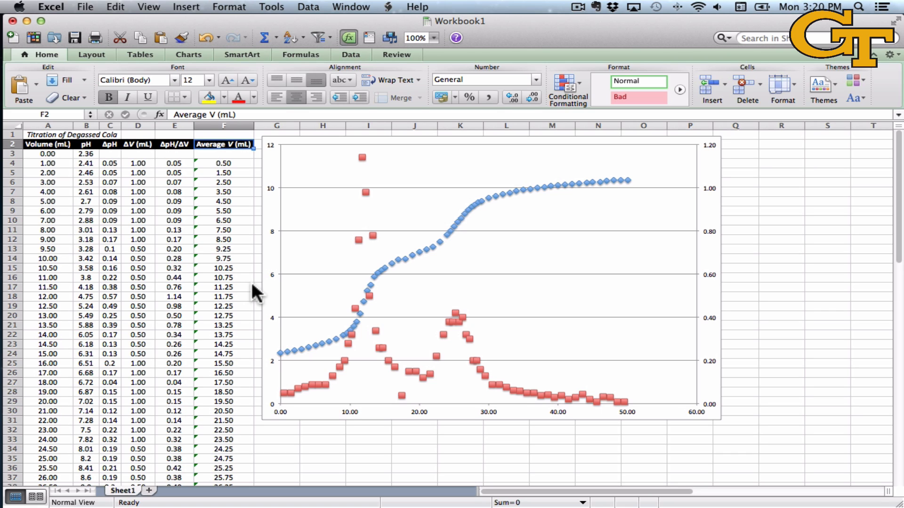
mouse_move(363, 161)
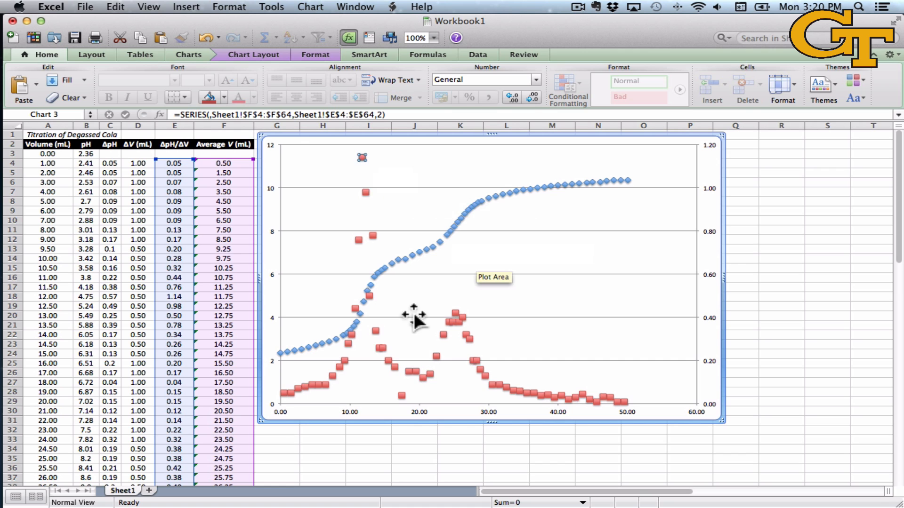
mouse_move(361, 297)
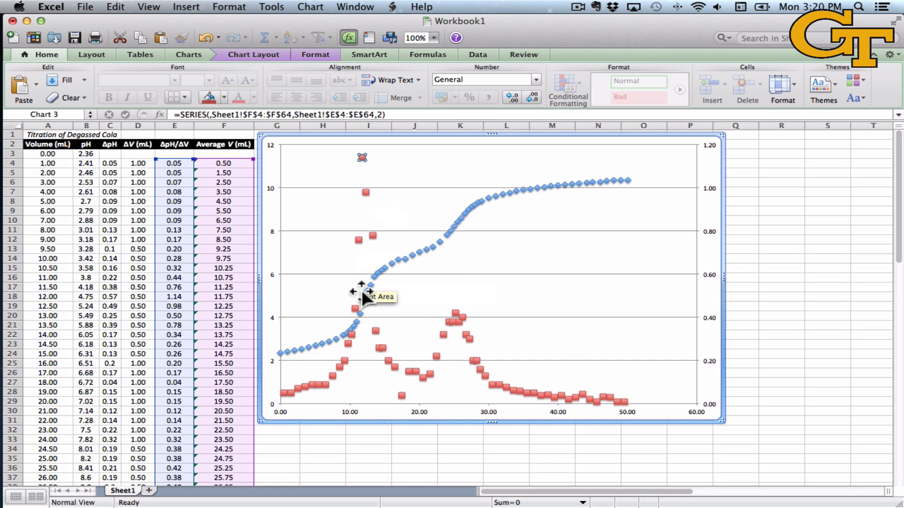
mouse_move(361, 320)
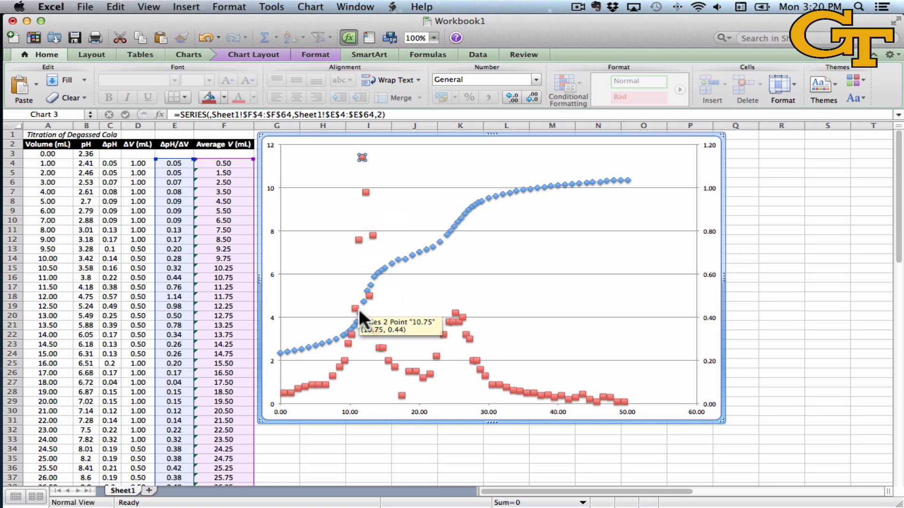